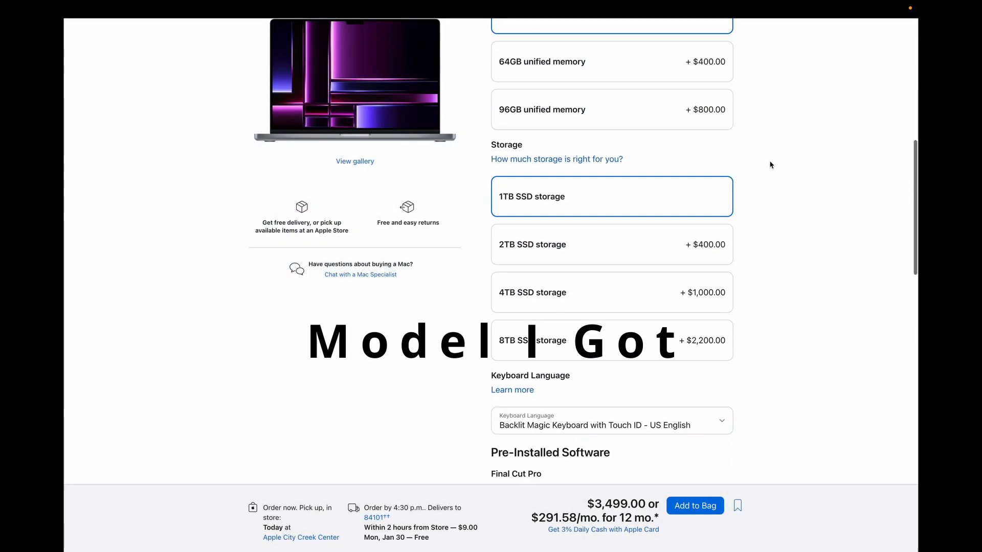
- Review the MacBook Pro configuration with 1TB SSD storage totalling $3,499.00
{"action": "scroll", "scroll_direction": "down", "scroll_amount": 3}
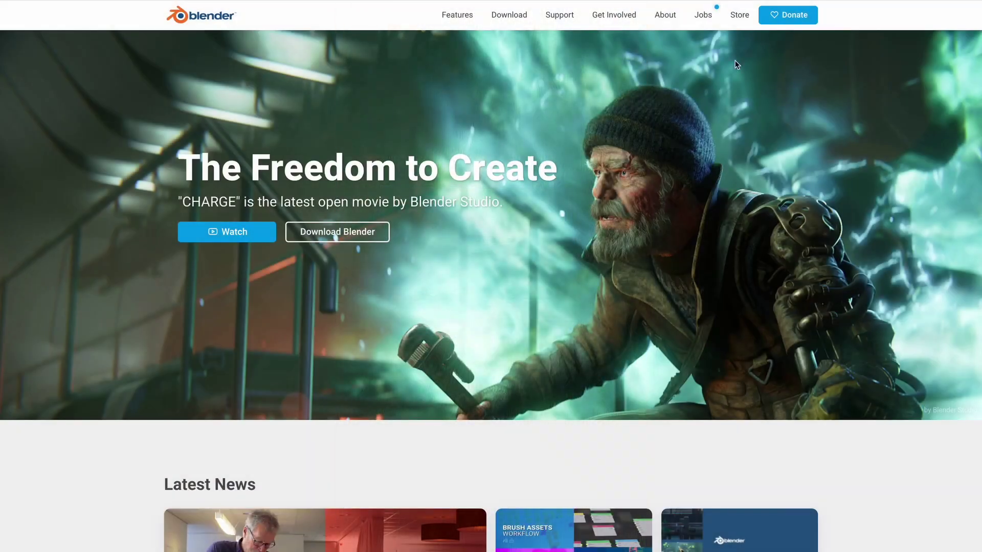
- Start the Blender 3.4.1 download for macOS Apple Silicon from the download page
{"action": "left_click", "coordinate": [508, 14]}
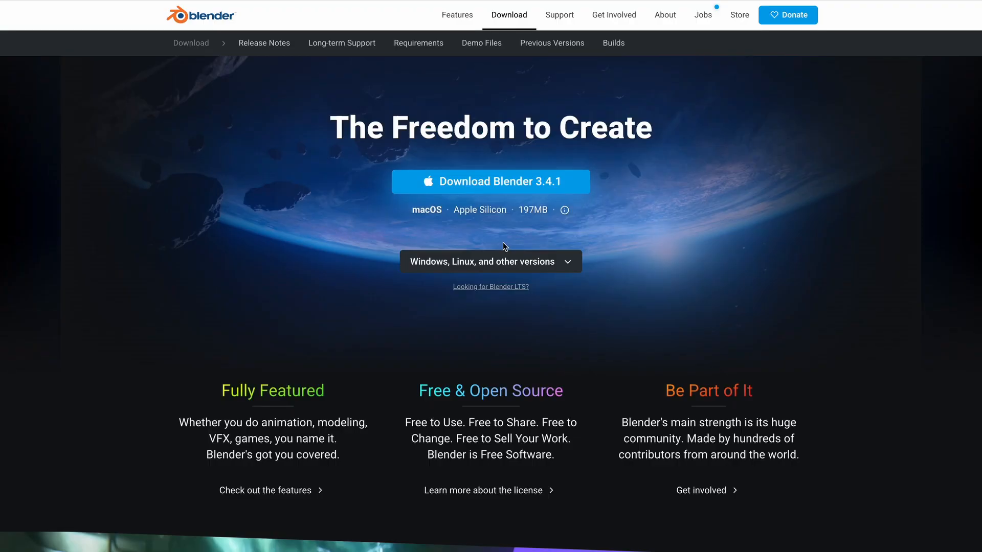
{"action": "mouse_move", "coordinate": [498, 213]}
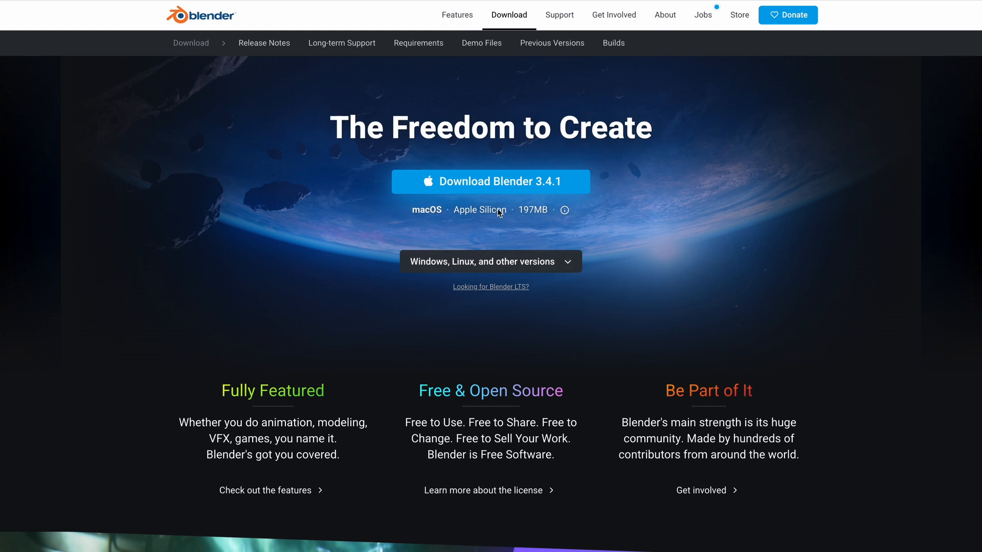
{"action": "left_click", "coordinate": [490, 261]}
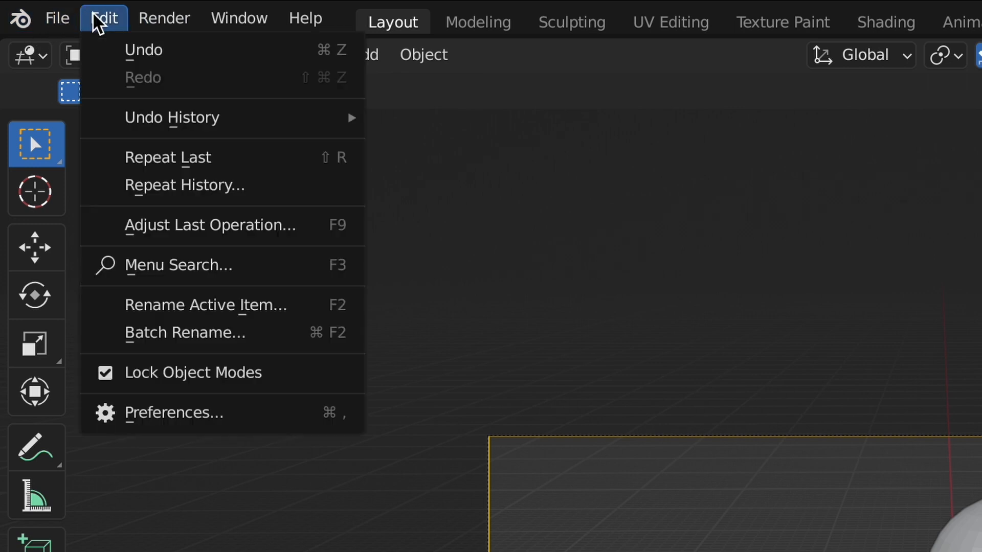
- Bring up Blender's Preferences to reach the Cycles render device settings
{"action": "left_click", "coordinate": [174, 413]}
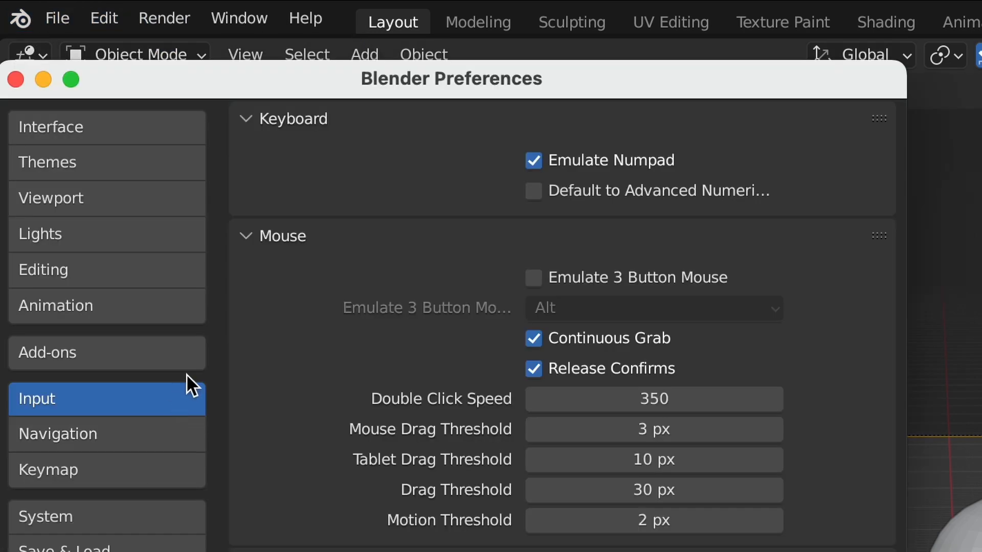
{"action": "mouse_move", "coordinate": [58, 517]}
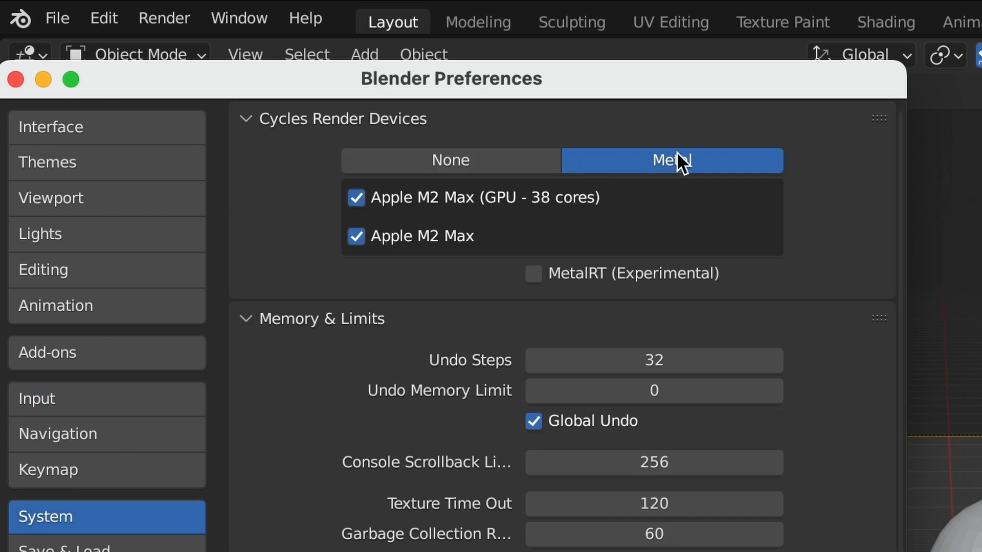
{"action": "mouse_move", "coordinate": [411, 174]}
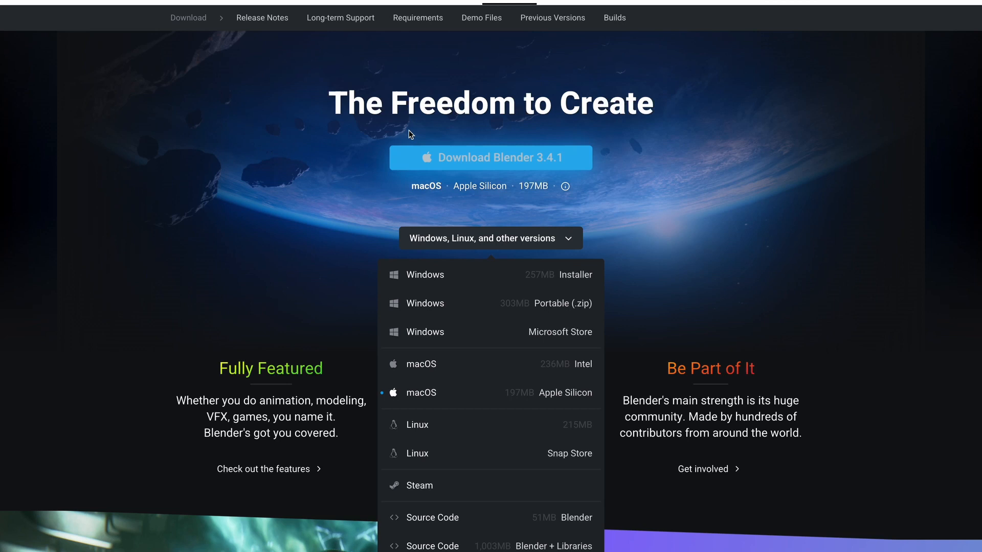
- Reach the Splash Screens section of the Demo Files page, listing Blender 3.4 and 3.3 LTS Scanlands
{"action": "left_click", "coordinate": [481, 17]}
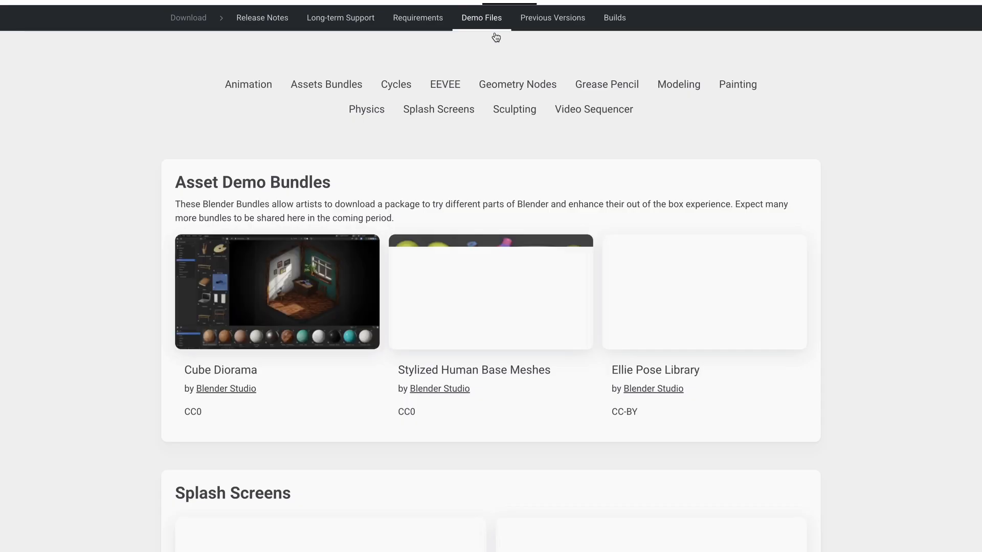
{"action": "scroll", "scroll_direction": "down", "scroll_amount": 3}
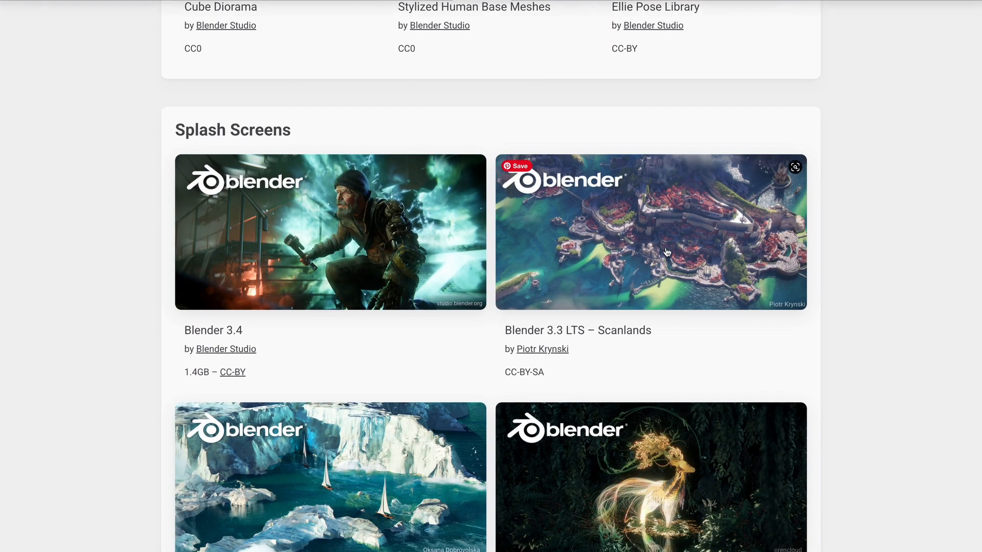
{"action": "mouse_move", "coordinate": [657, 255]}
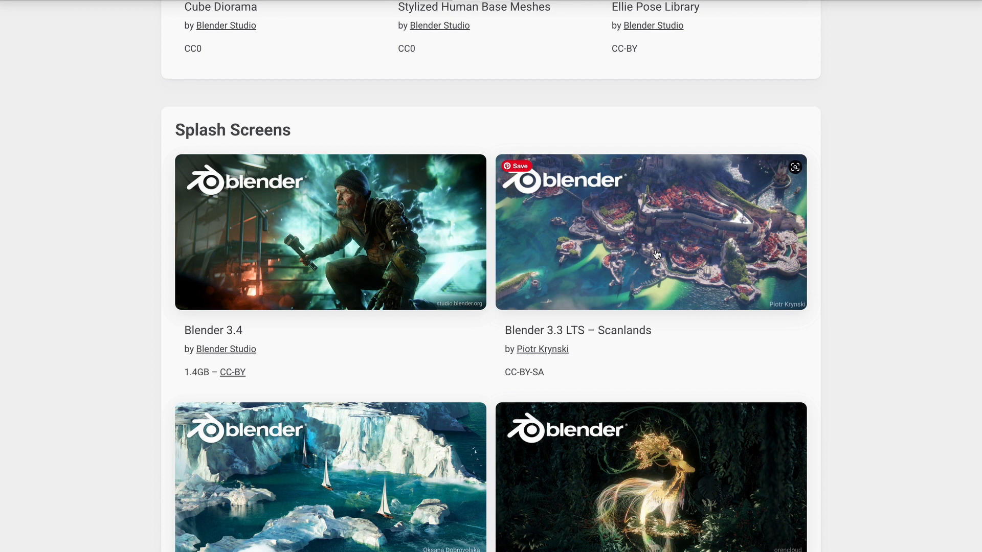
{"action": "mouse_move", "coordinate": [656, 377]}
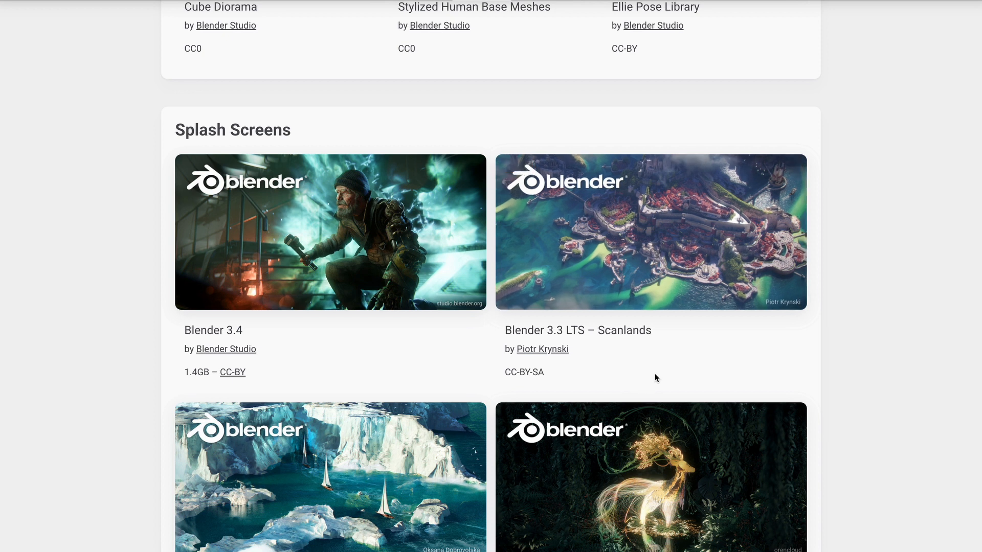